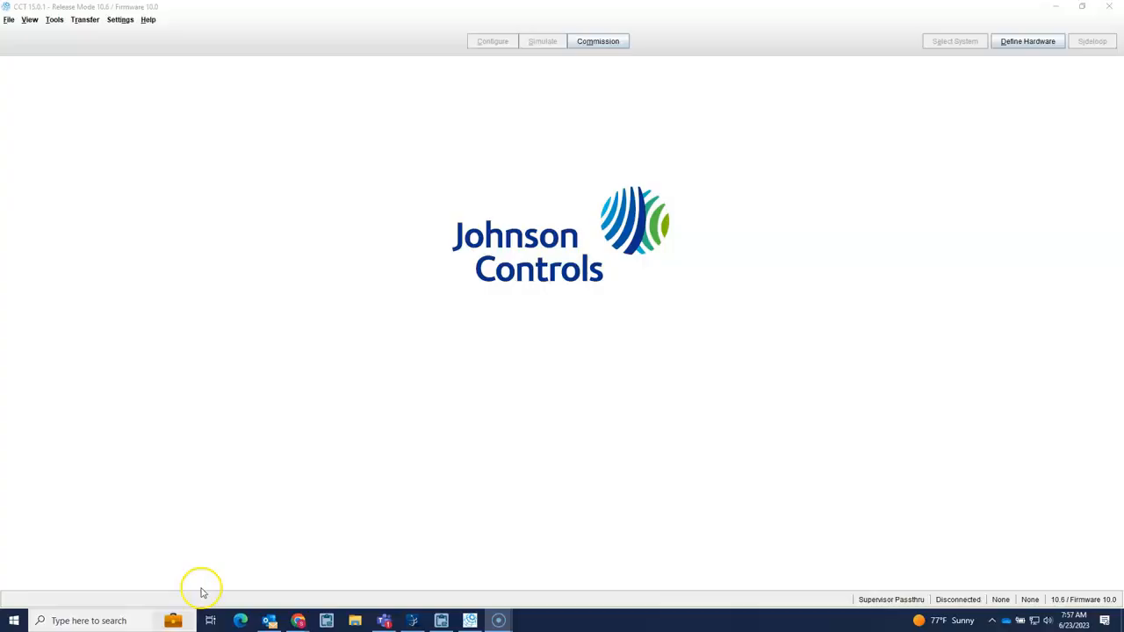
pyautogui.moveTo(202, 588)
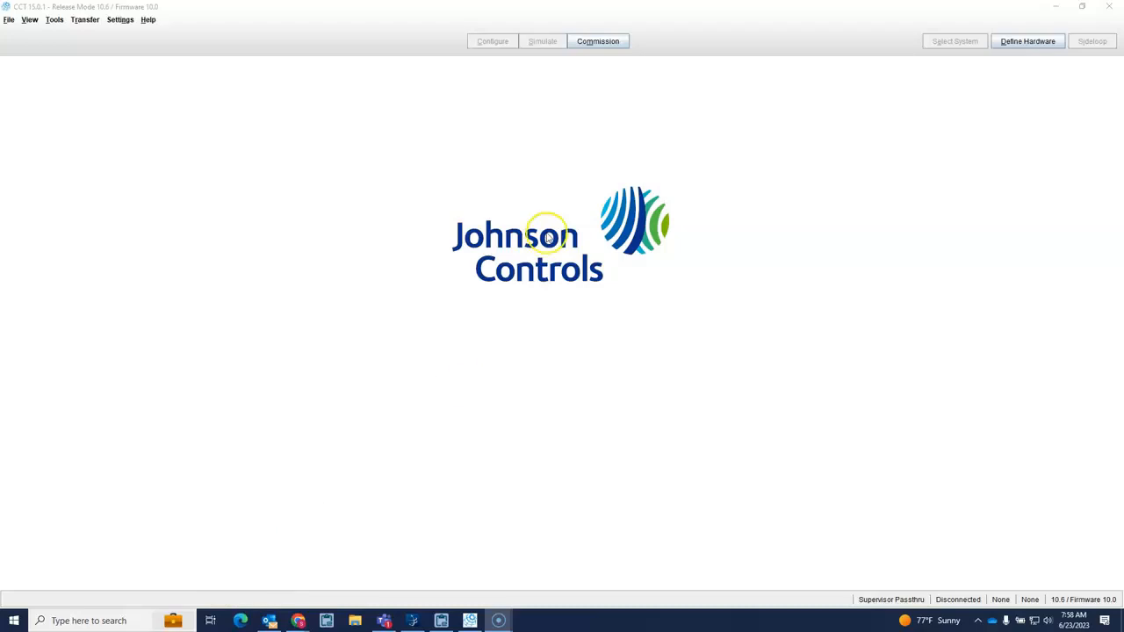
pyautogui.moveTo(951, 545)
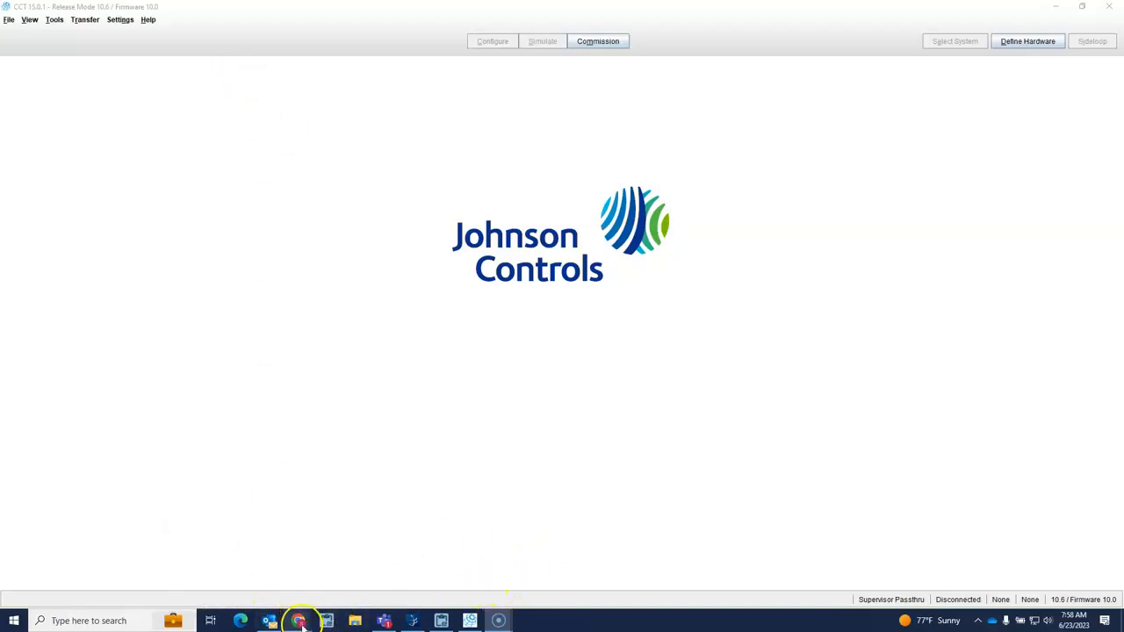
pyautogui.moveTo(369, 555)
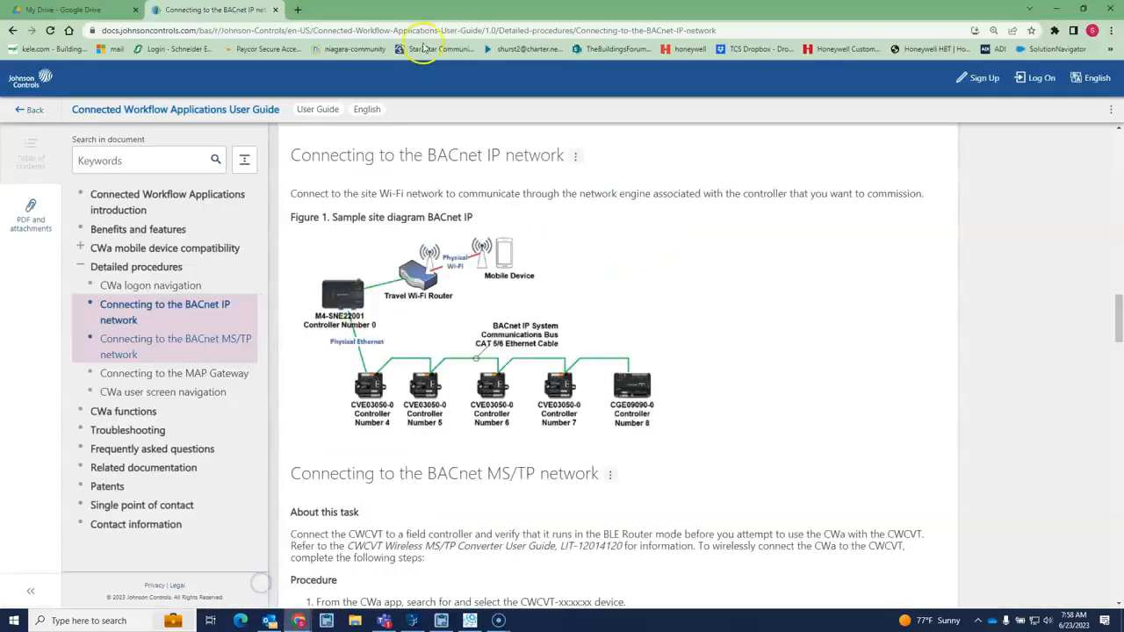
# Load the CWCVT web interface at 192.168.142.1 in a new browser tab.
pyautogui.click(299, 11)
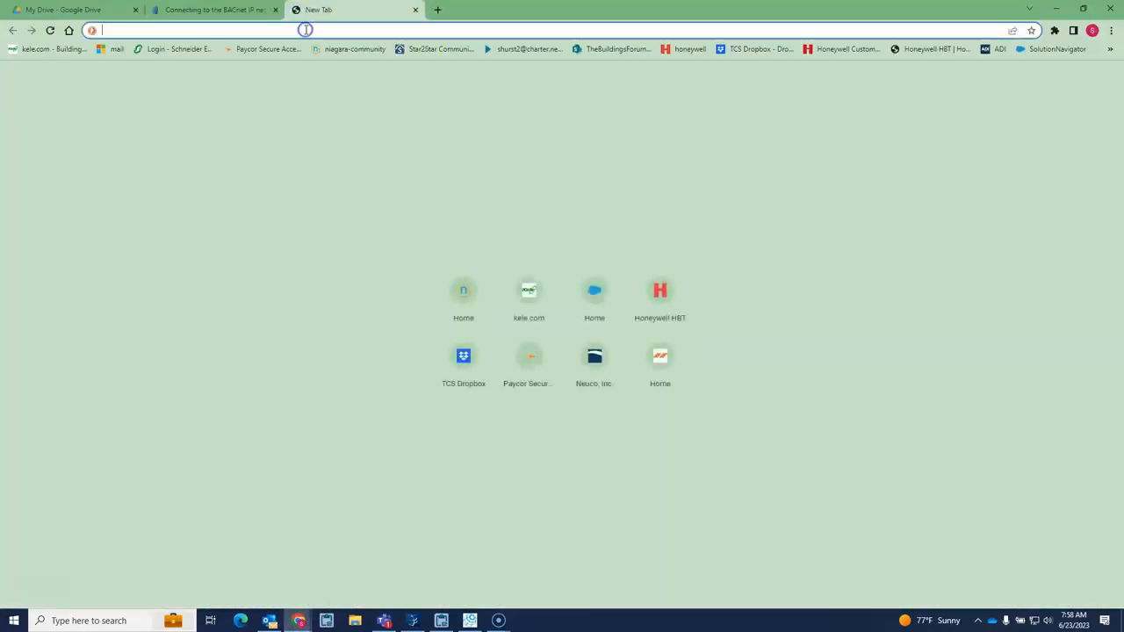
pyautogui.write('192.168.142.1/ui_framework/index.html')
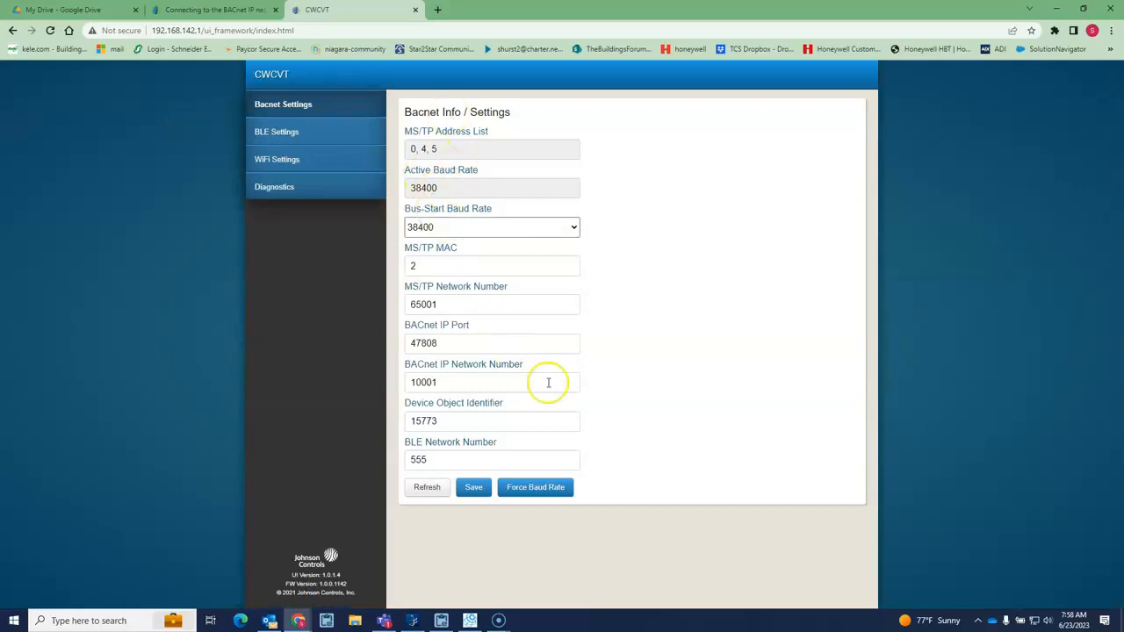
pyautogui.moveTo(408, 169)
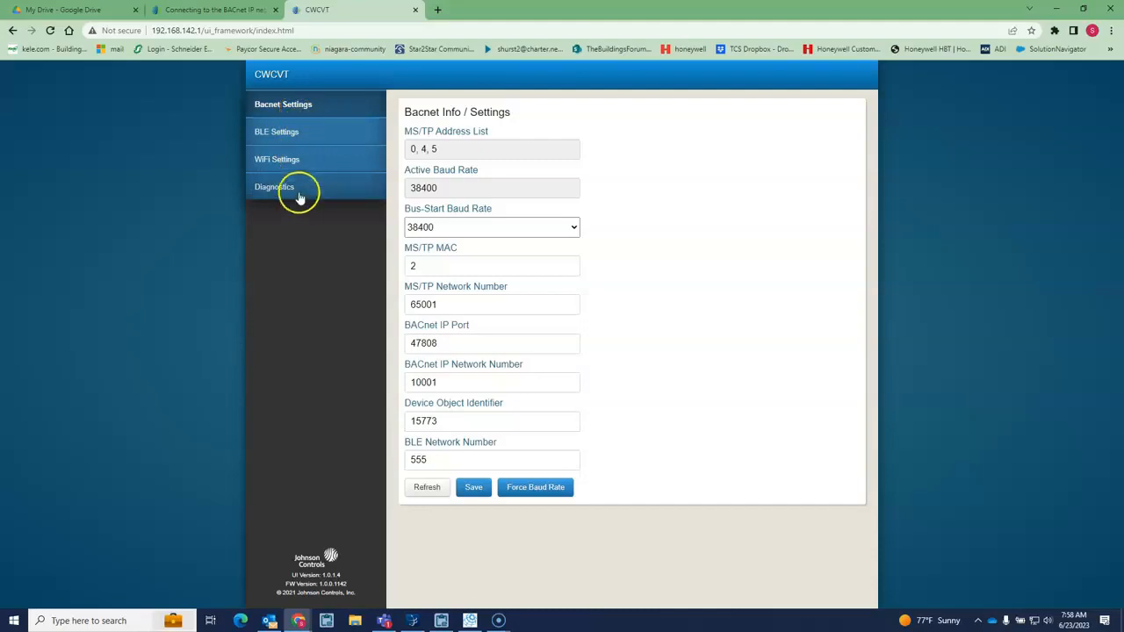
# On the Diagnostics page, set BTCVT Mode Support to Enabled and save it.
pyautogui.click(274, 186)
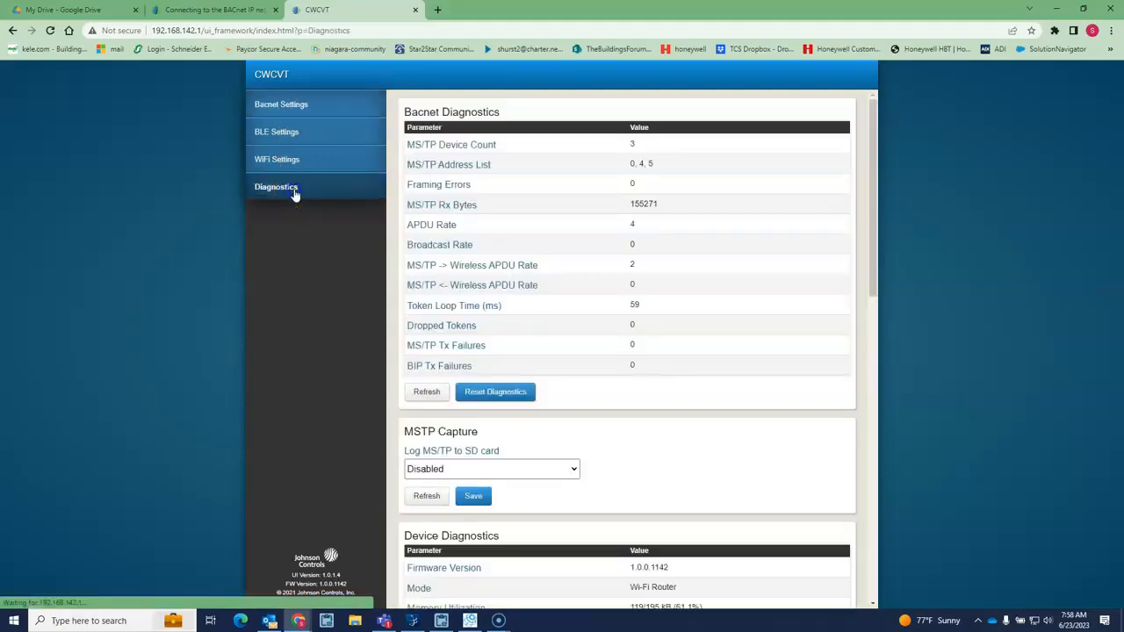
pyautogui.scroll(-3)
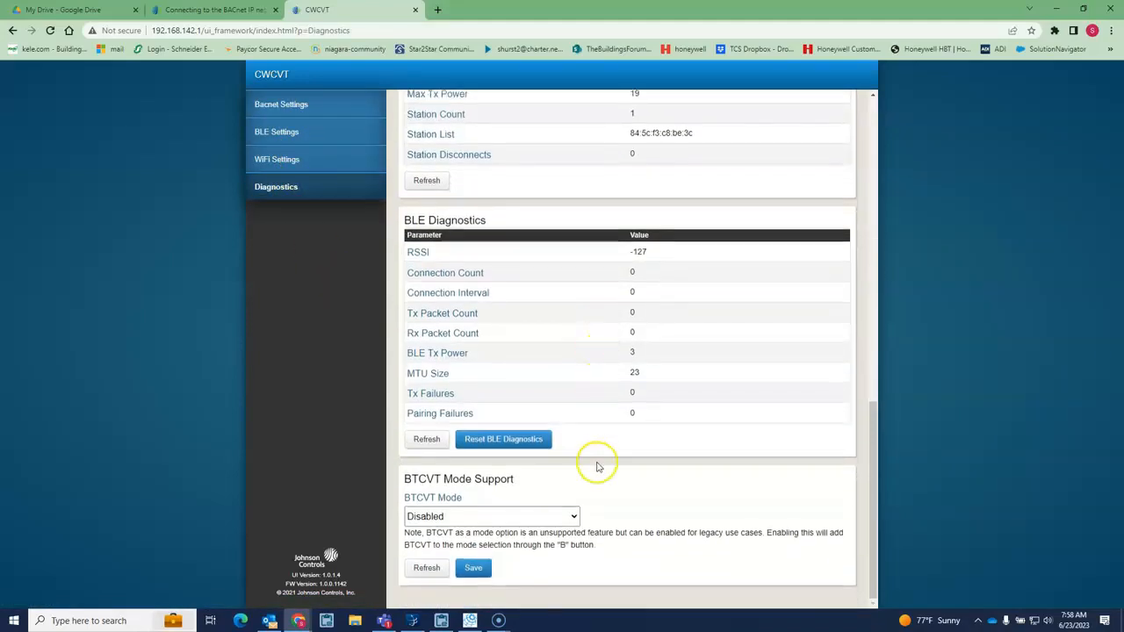
pyautogui.moveTo(418, 484)
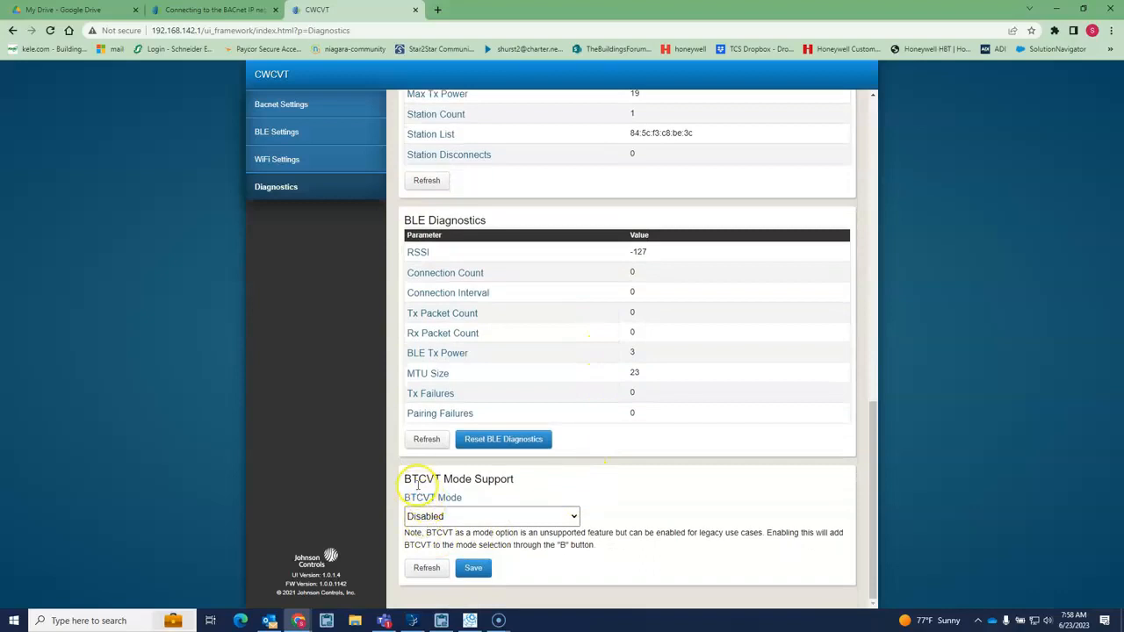
pyautogui.moveTo(548, 499)
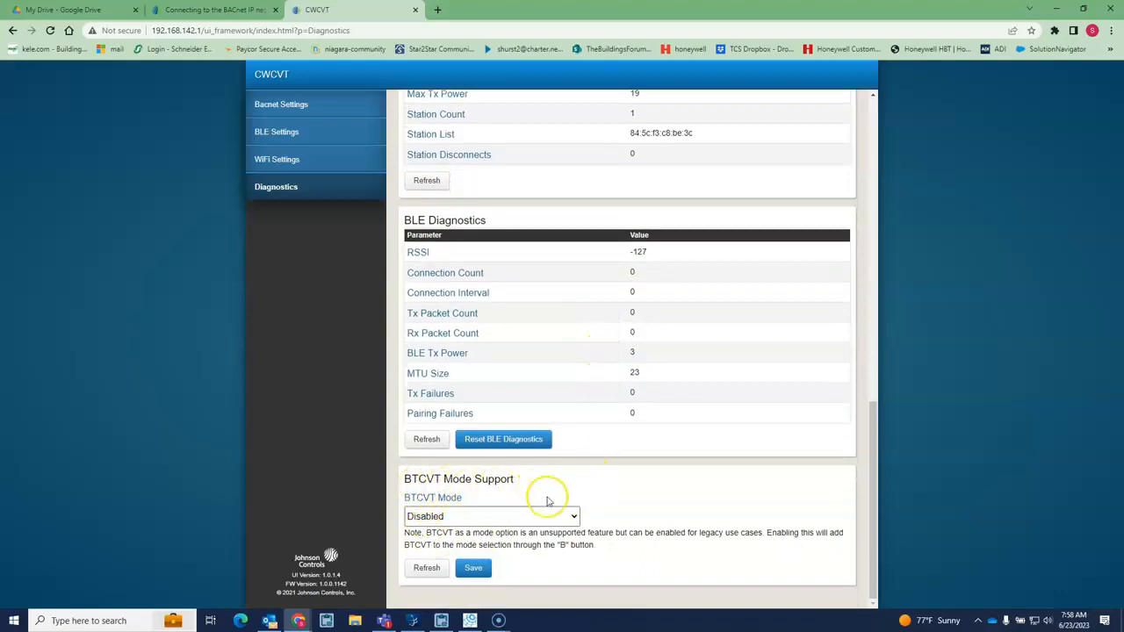
pyautogui.click(572, 516)
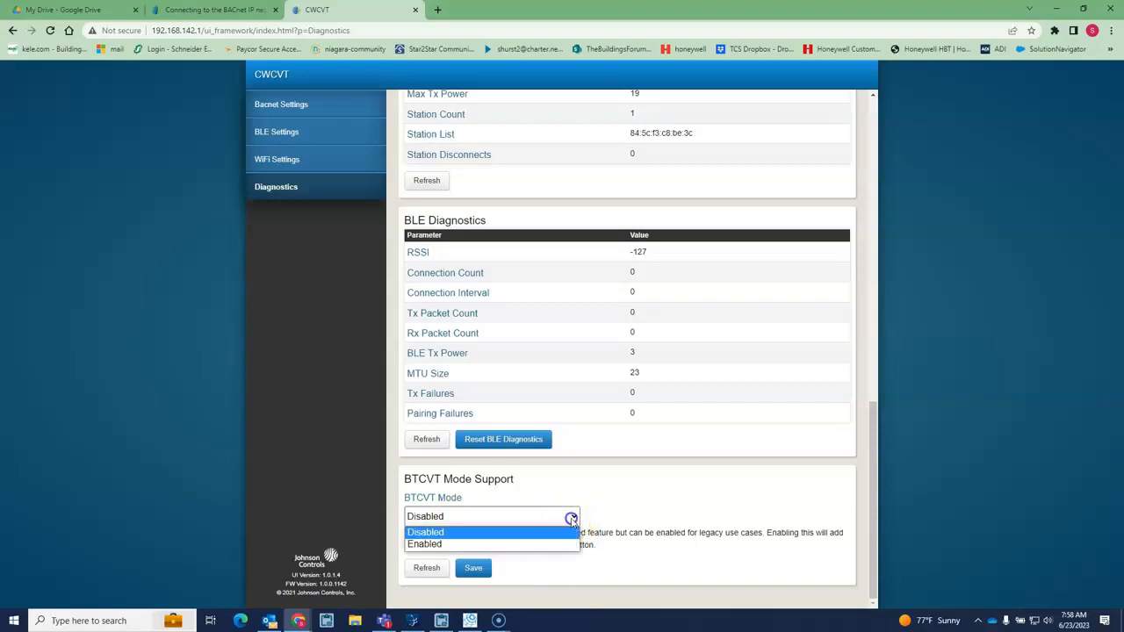
pyautogui.click(425, 545)
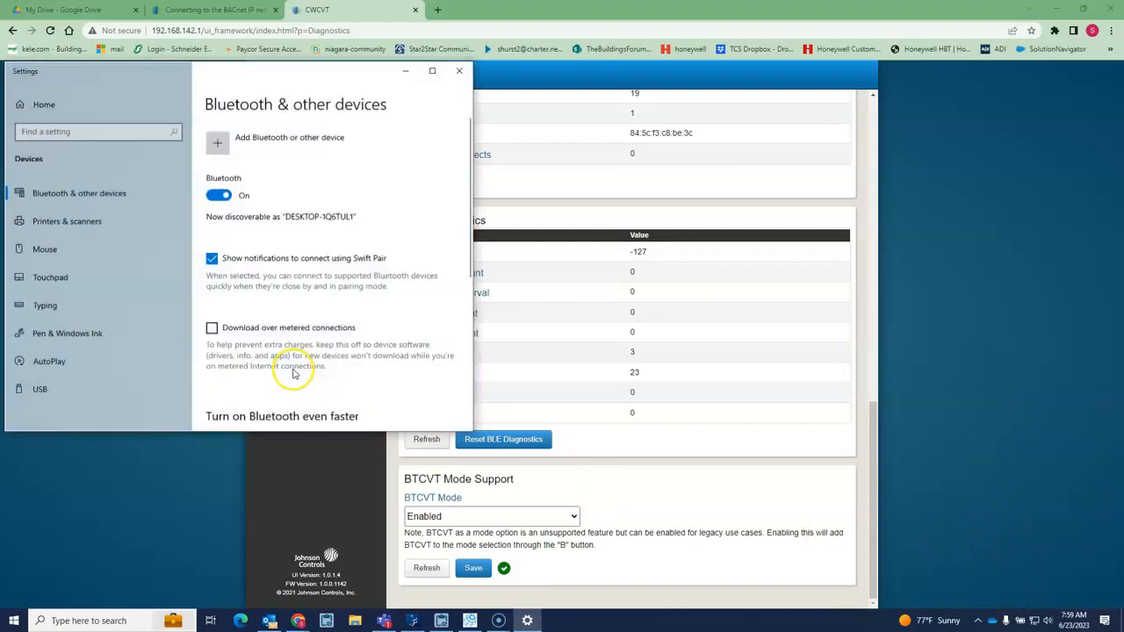
# Check the Other devices list for the paired CWCVT and BTCVT entries, then close Settings.
pyautogui.scroll(-3)
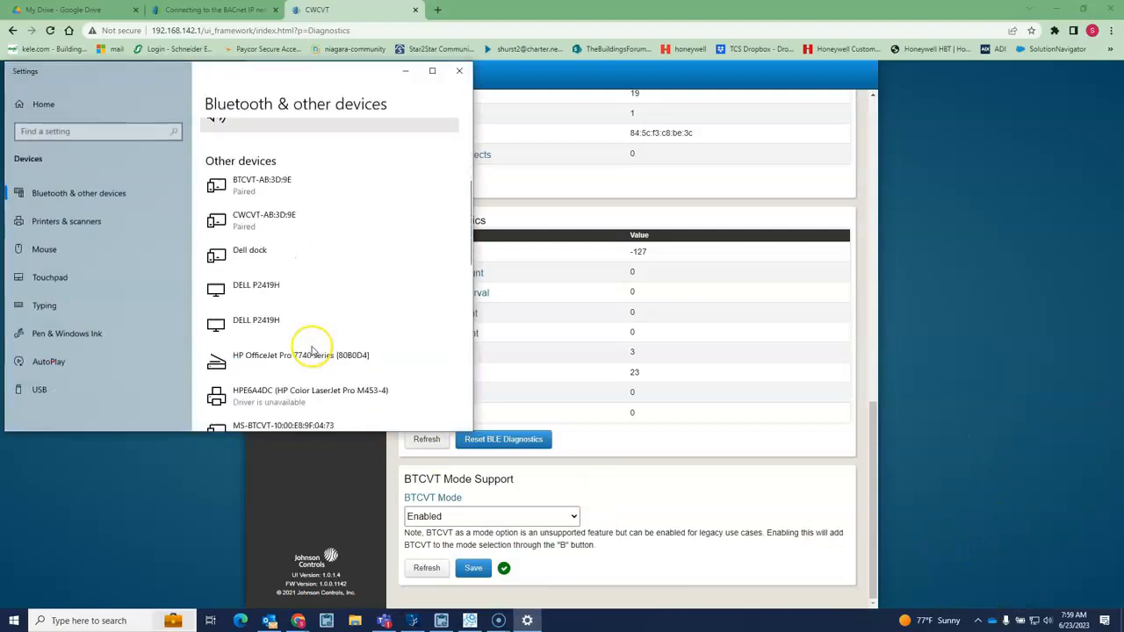
pyautogui.scroll(3)
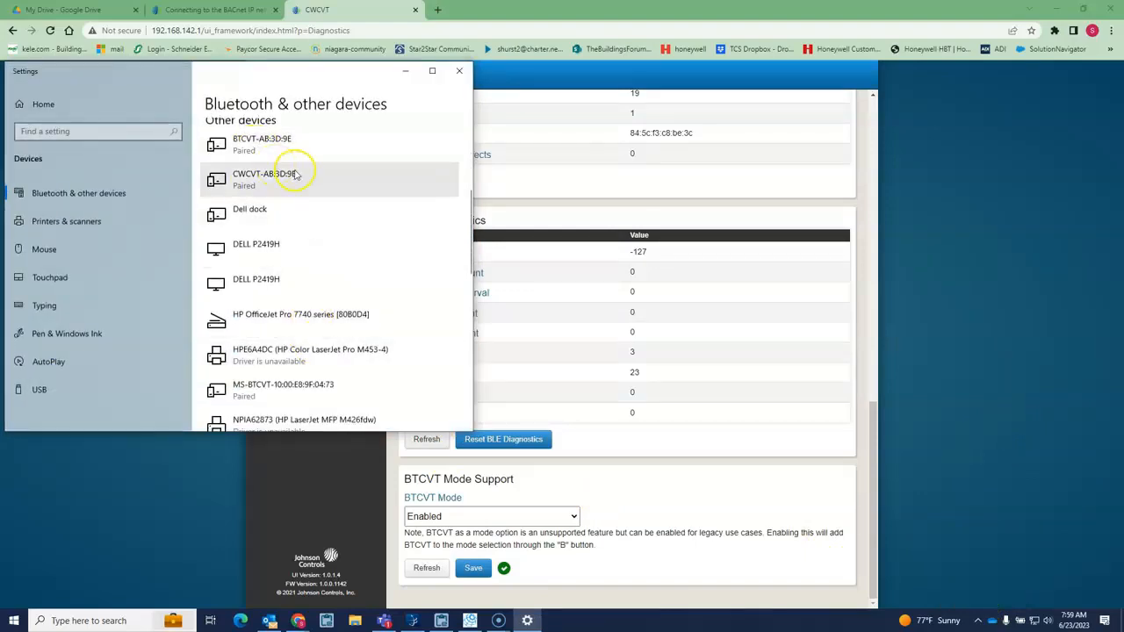
pyautogui.moveTo(260, 191)
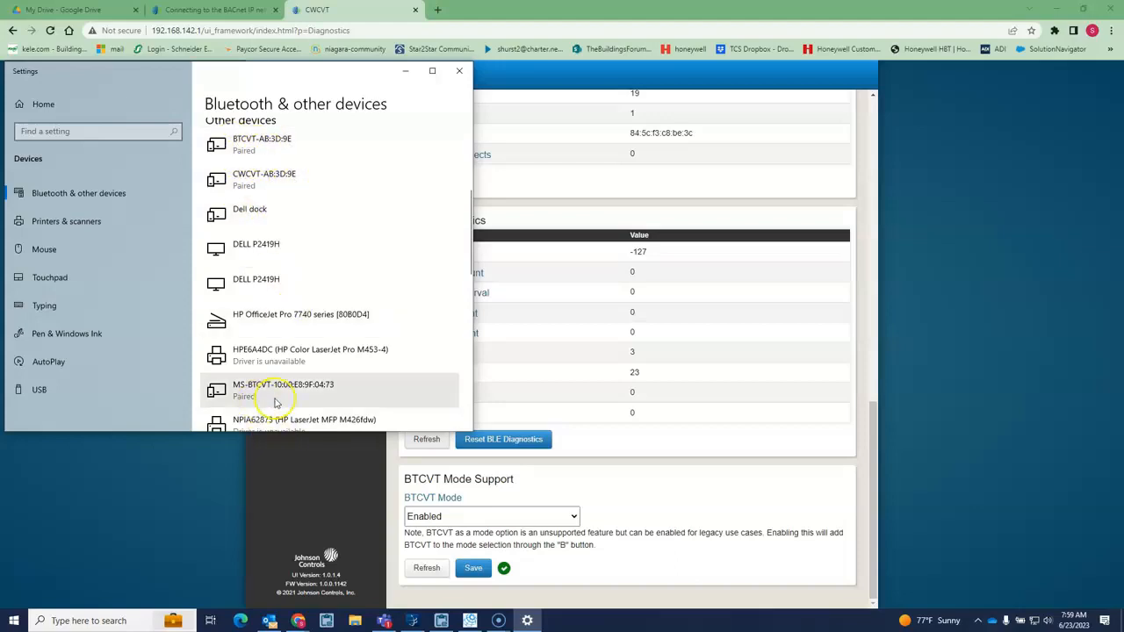
pyautogui.scroll(-3)
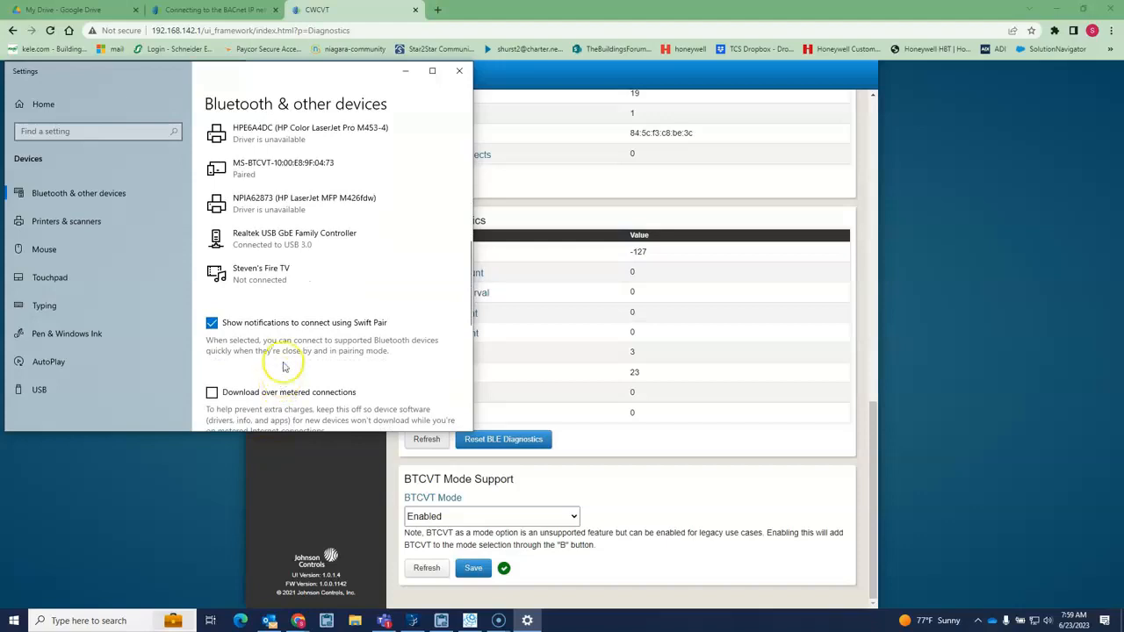
pyautogui.scroll(3)
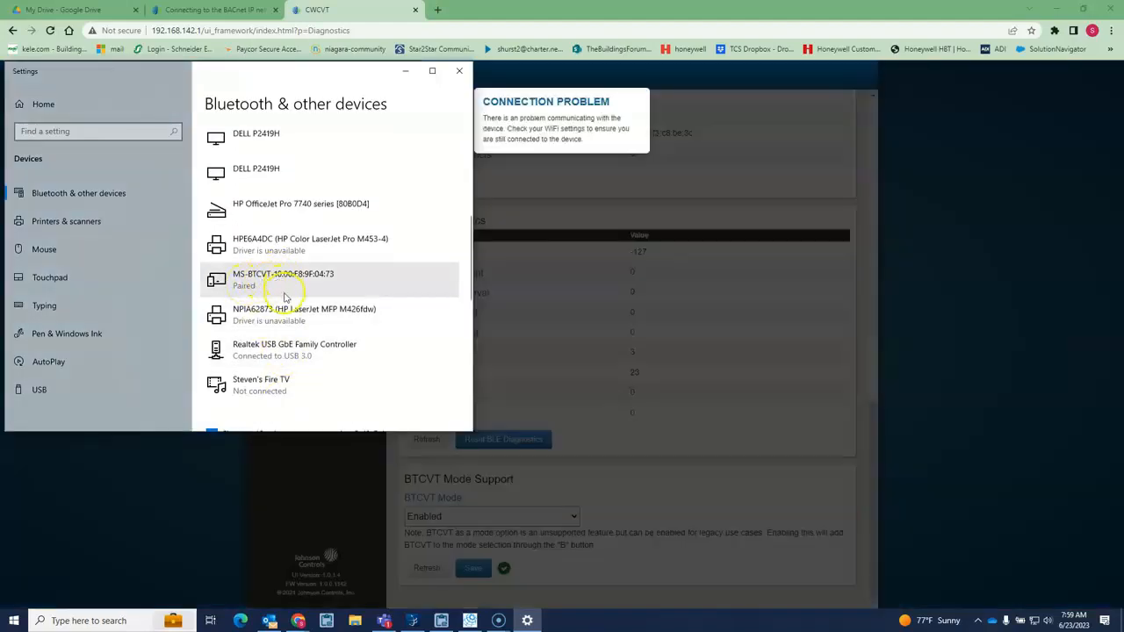
pyautogui.moveTo(460, 70)
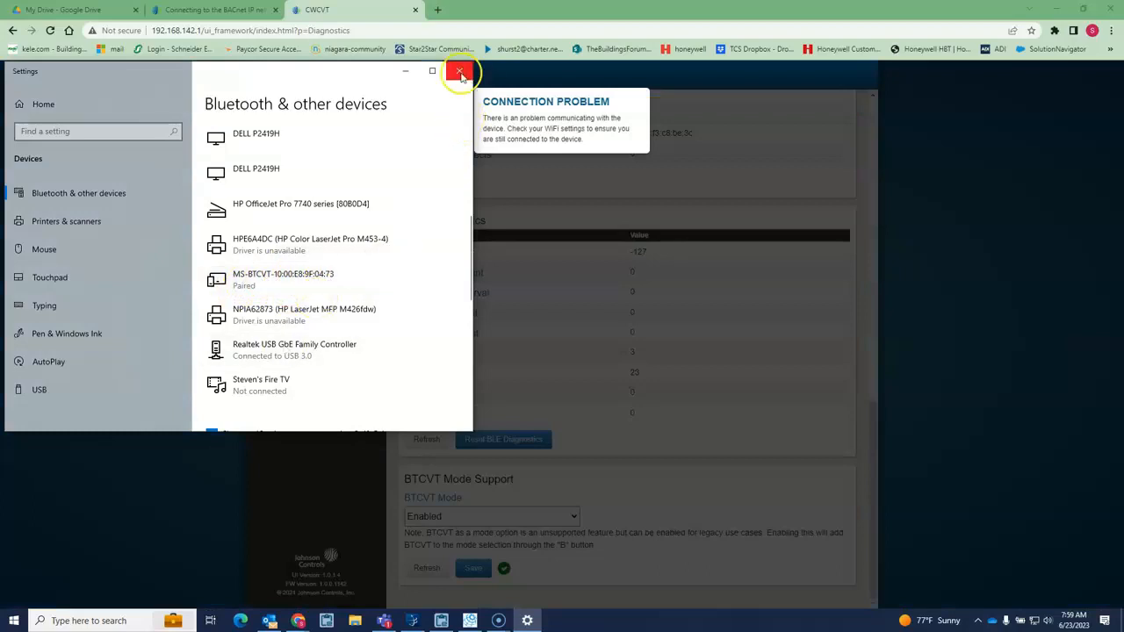
pyautogui.click(460, 70)
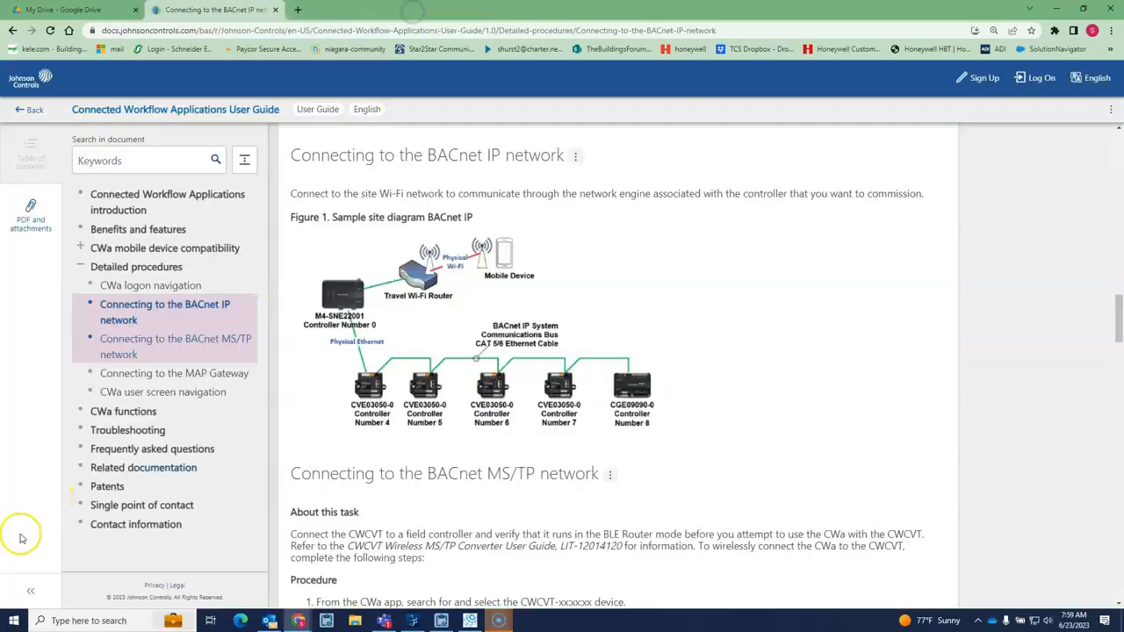
# Expand Ports (COM & LPT) to note the Standard Serial over Bluetooth link COM numbers.
pyautogui.click(14, 621)
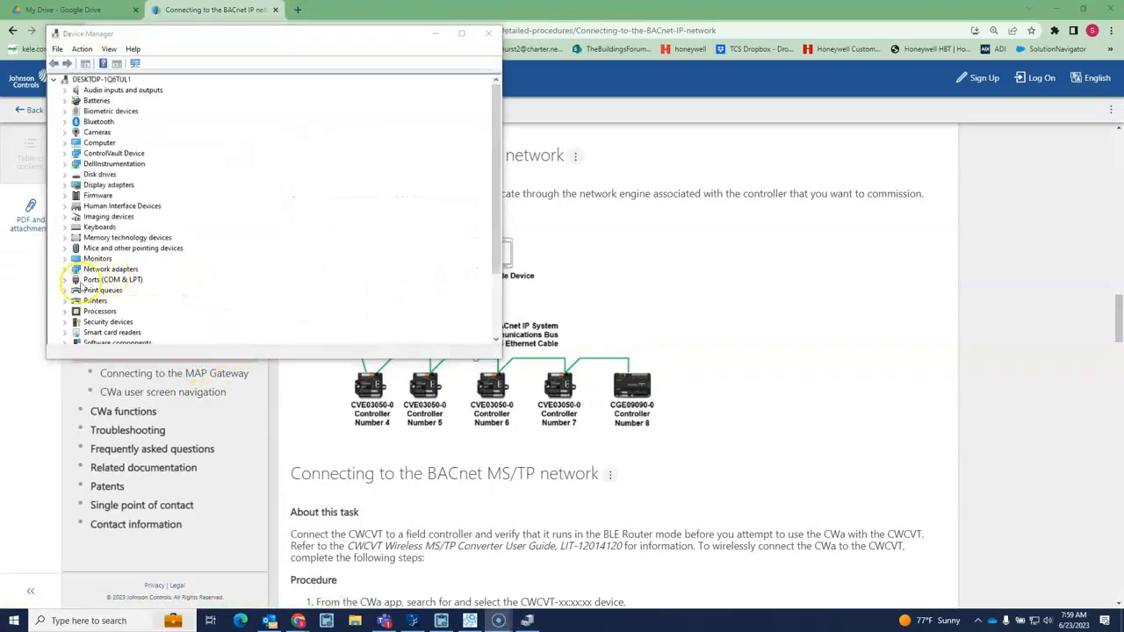
pyautogui.click(65, 279)
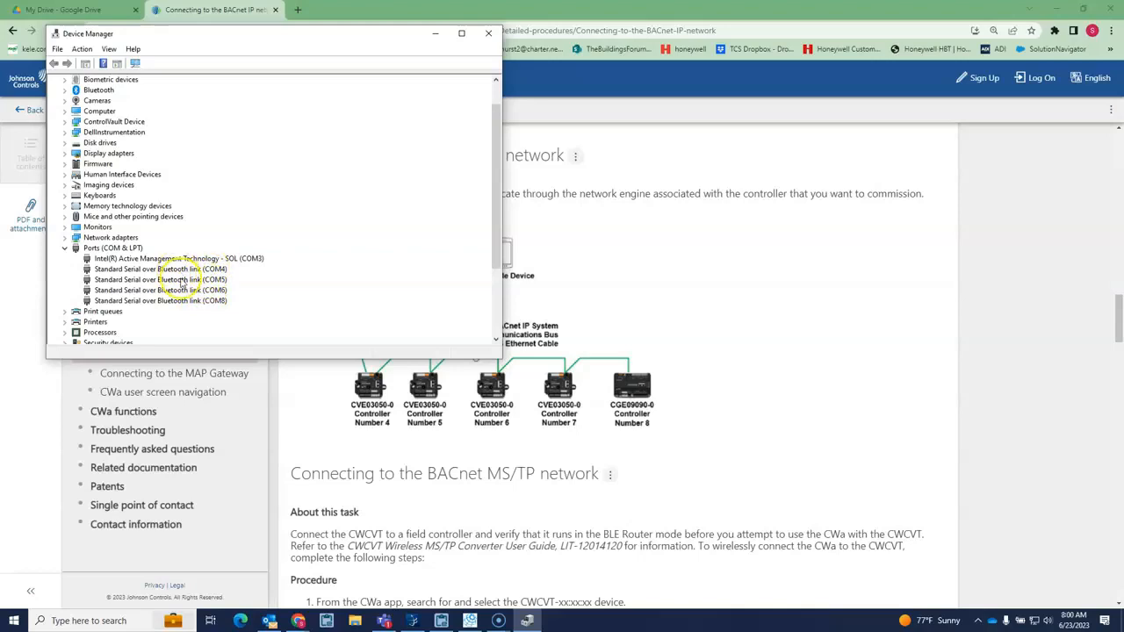
pyautogui.moveTo(221, 312)
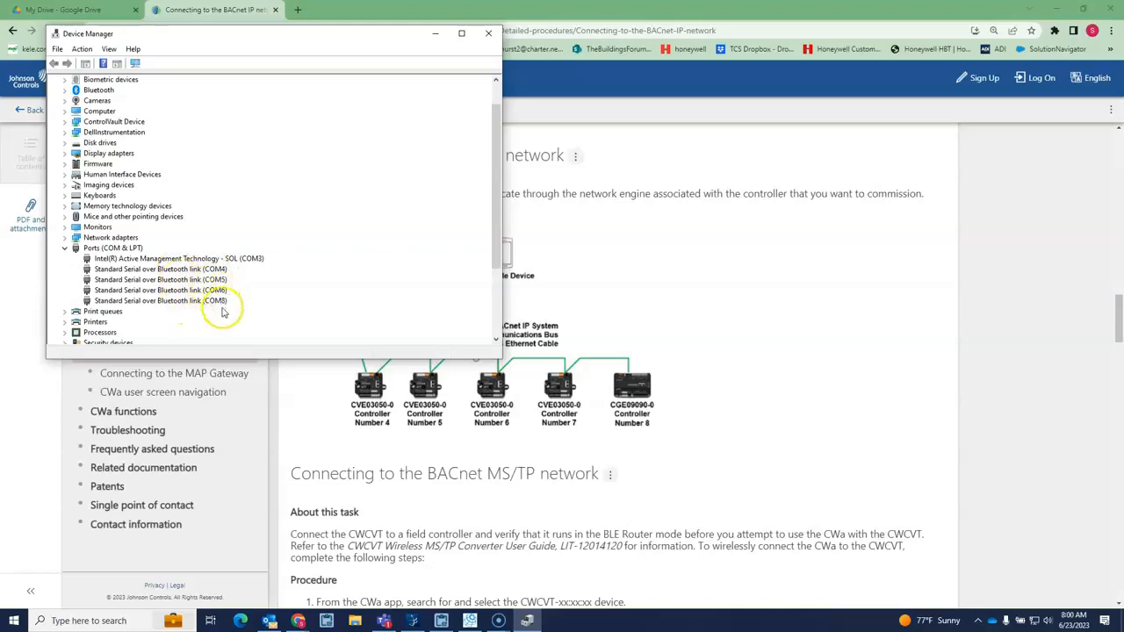
pyautogui.click(488, 34)
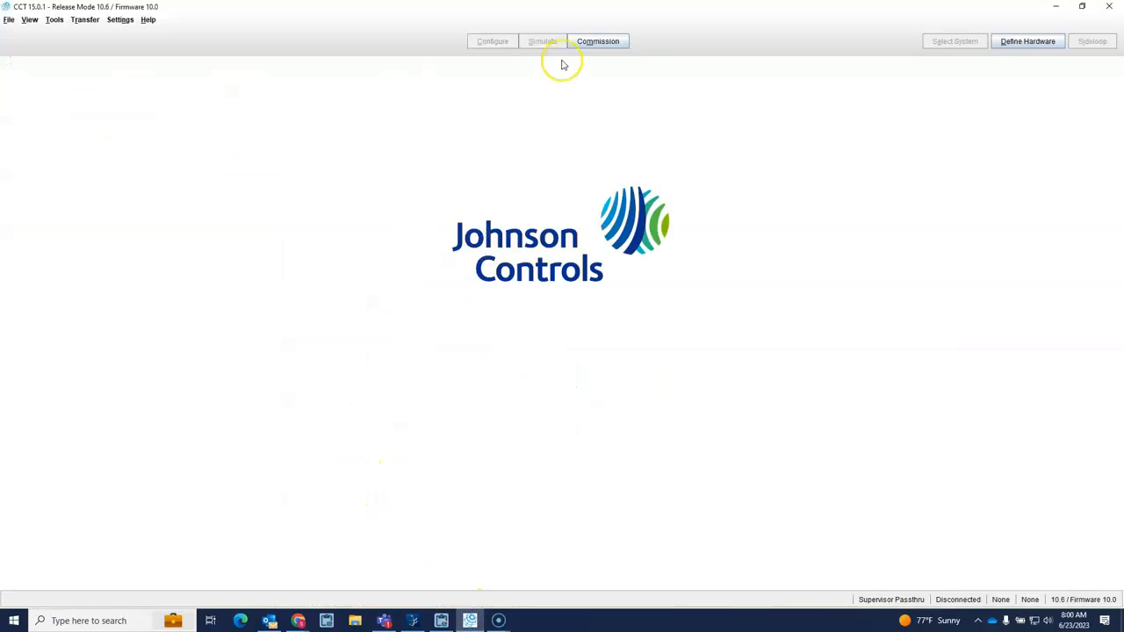
# Start commissioning an Application in Controller over Bluetooth with the product type set.
pyautogui.click(597, 42)
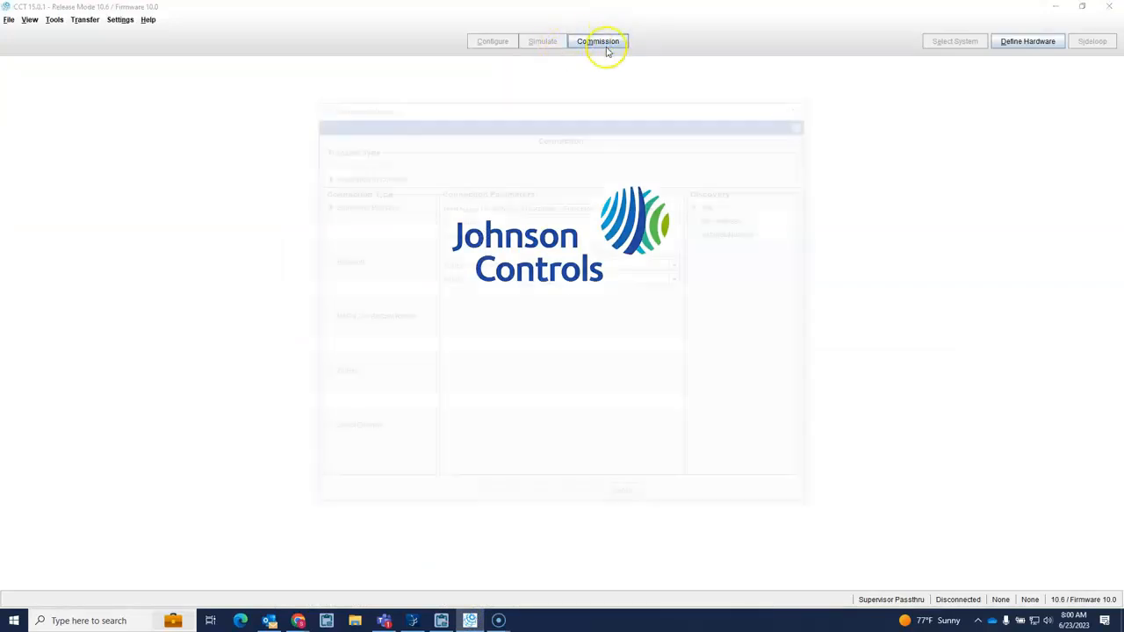
pyautogui.click(597, 42)
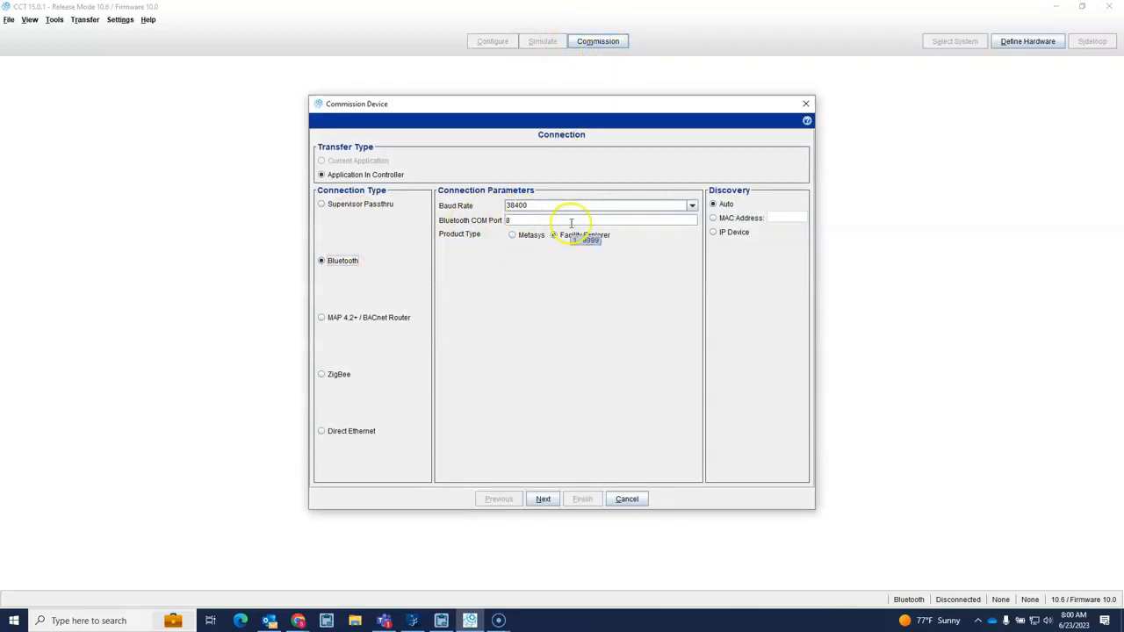
pyautogui.click(543, 499)
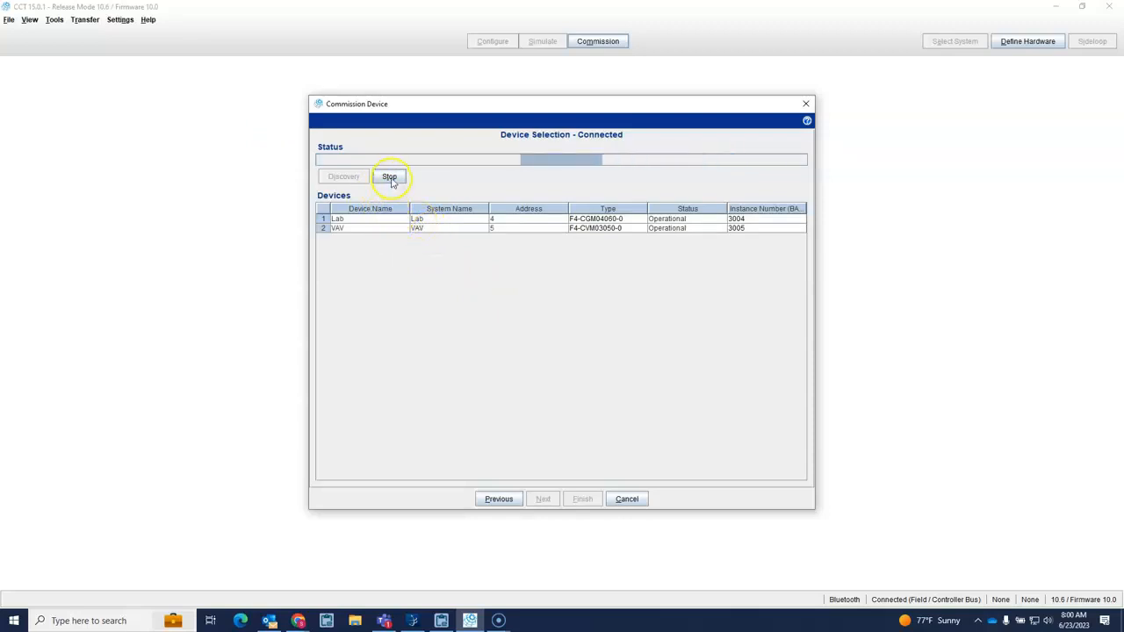
# Stop discovery, select the Lab controller and finish to load its live application.
pyautogui.click(388, 175)
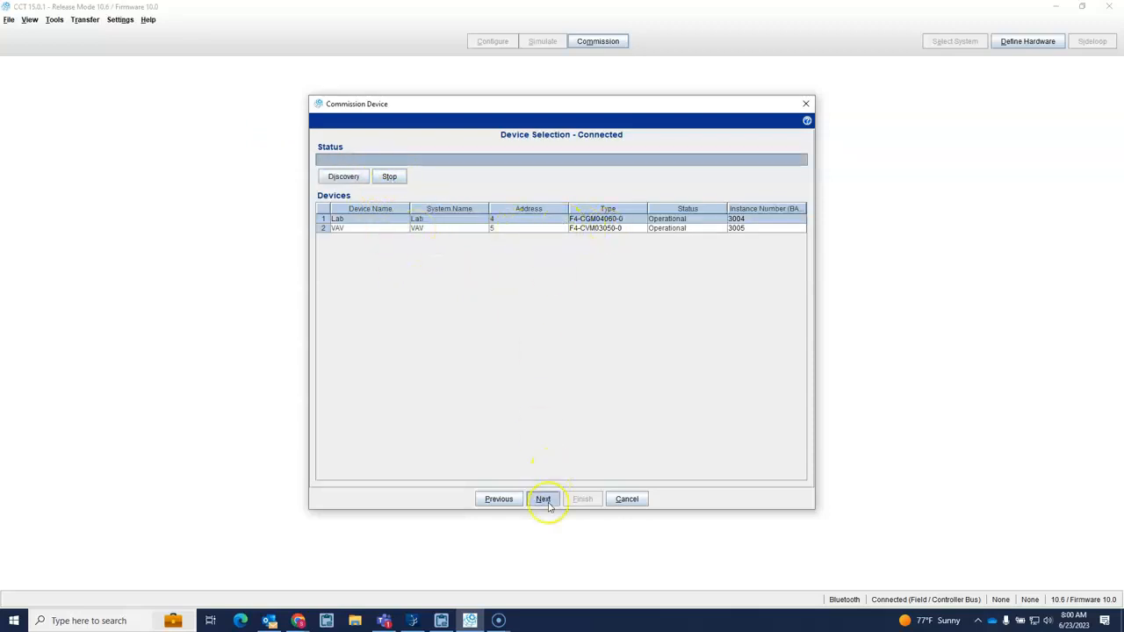
pyautogui.click(543, 499)
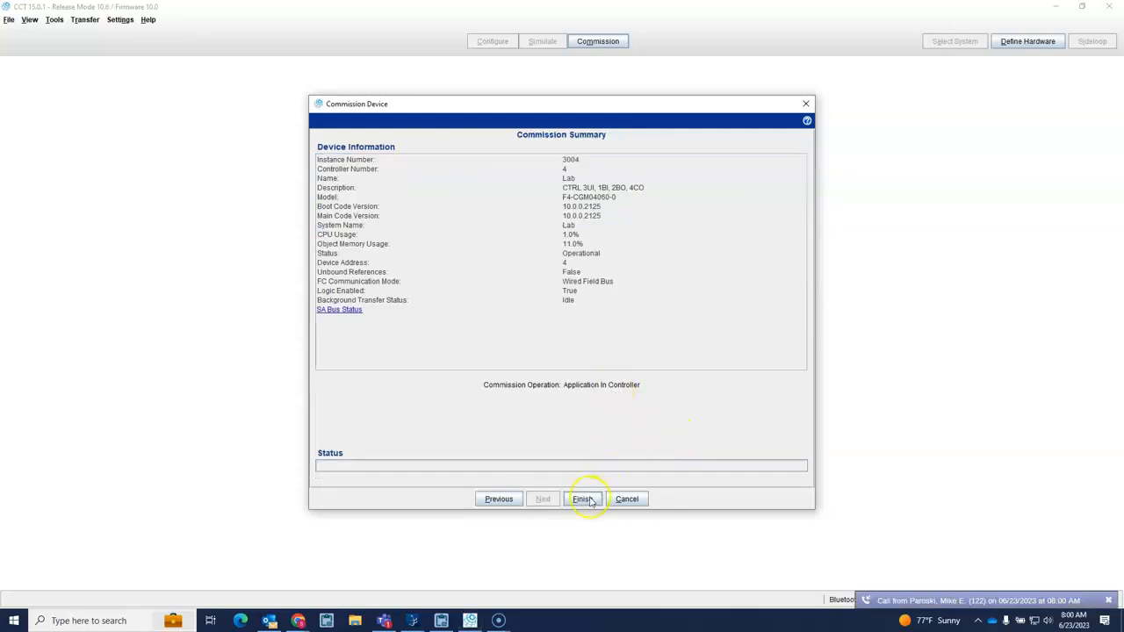
pyautogui.click(583, 498)
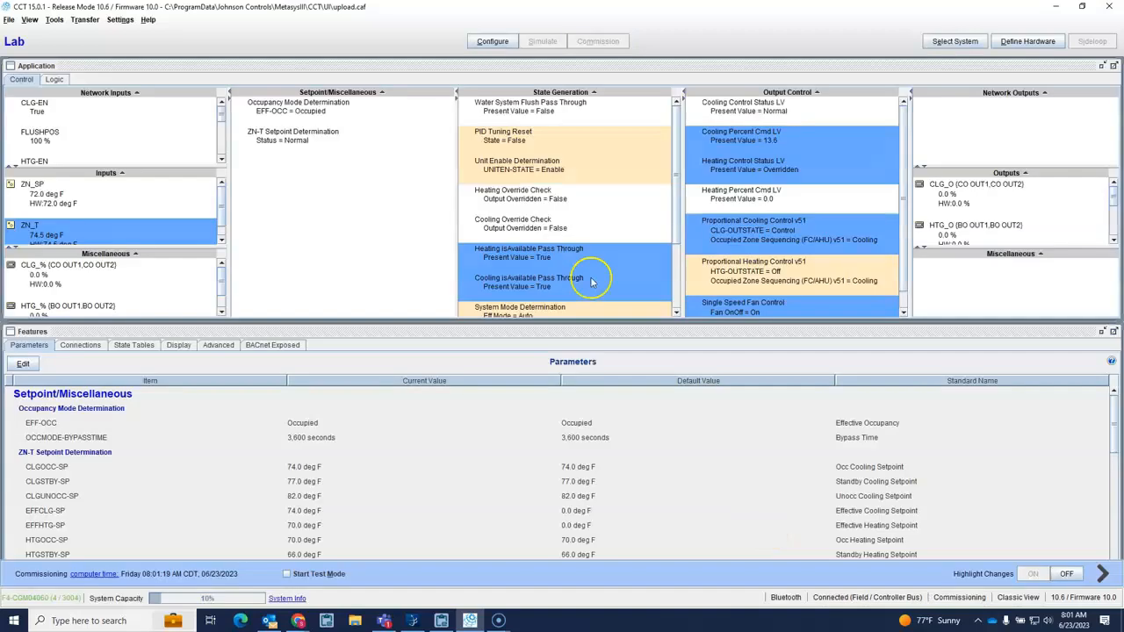
pyautogui.moveTo(383, 479)
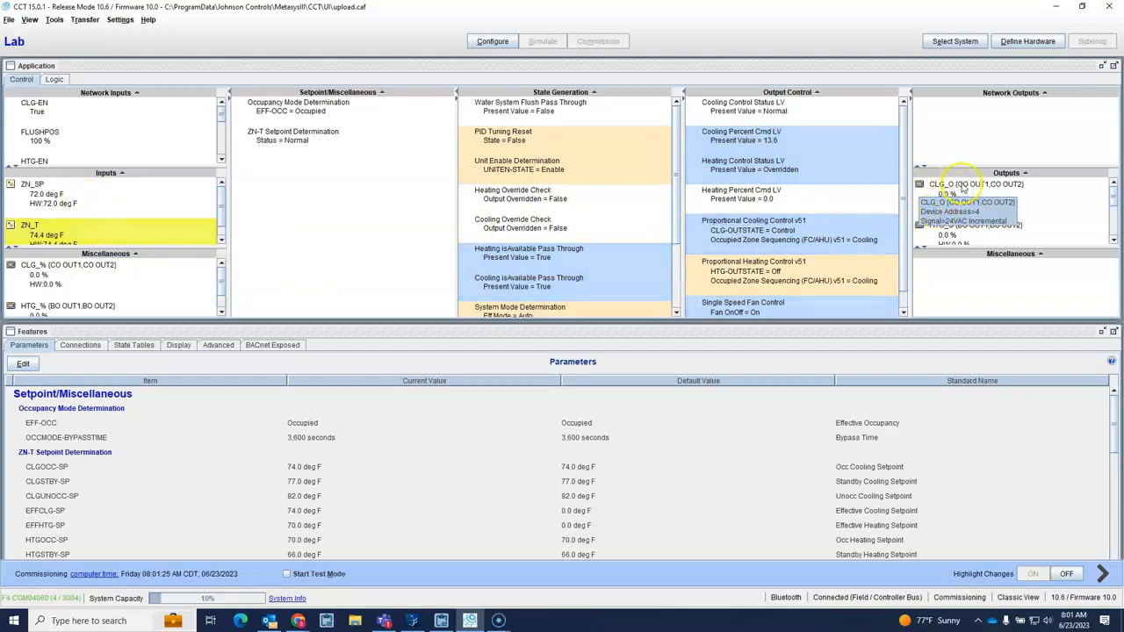
# Send an Operator Override of 100% to the cooling output CLG_O.
pyautogui.rightClick(966, 185)
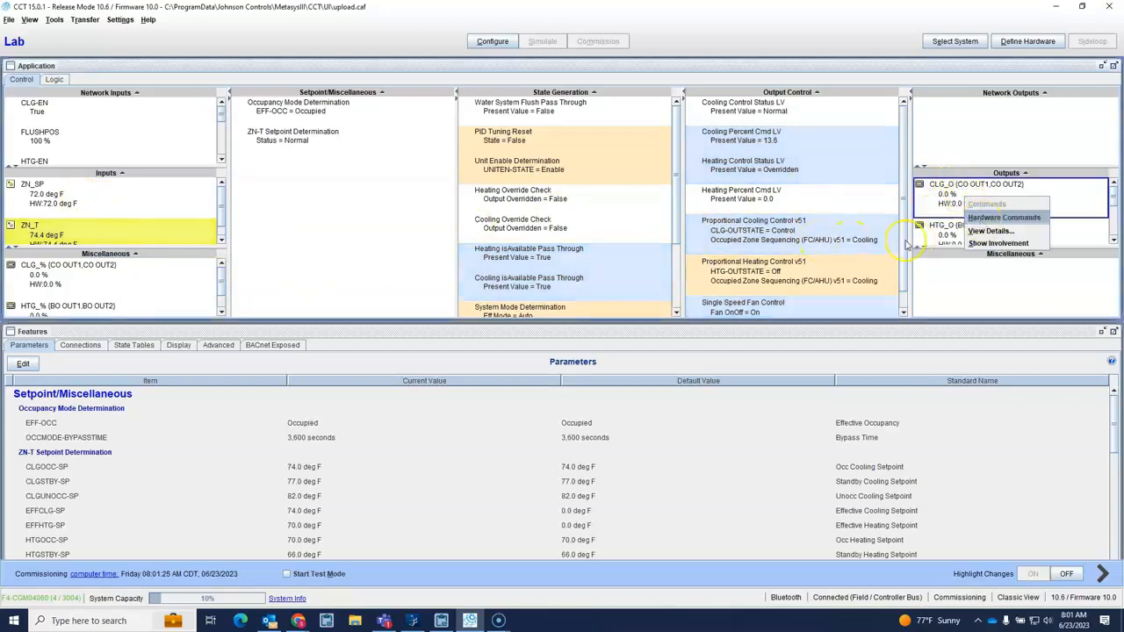
pyautogui.click(985, 204)
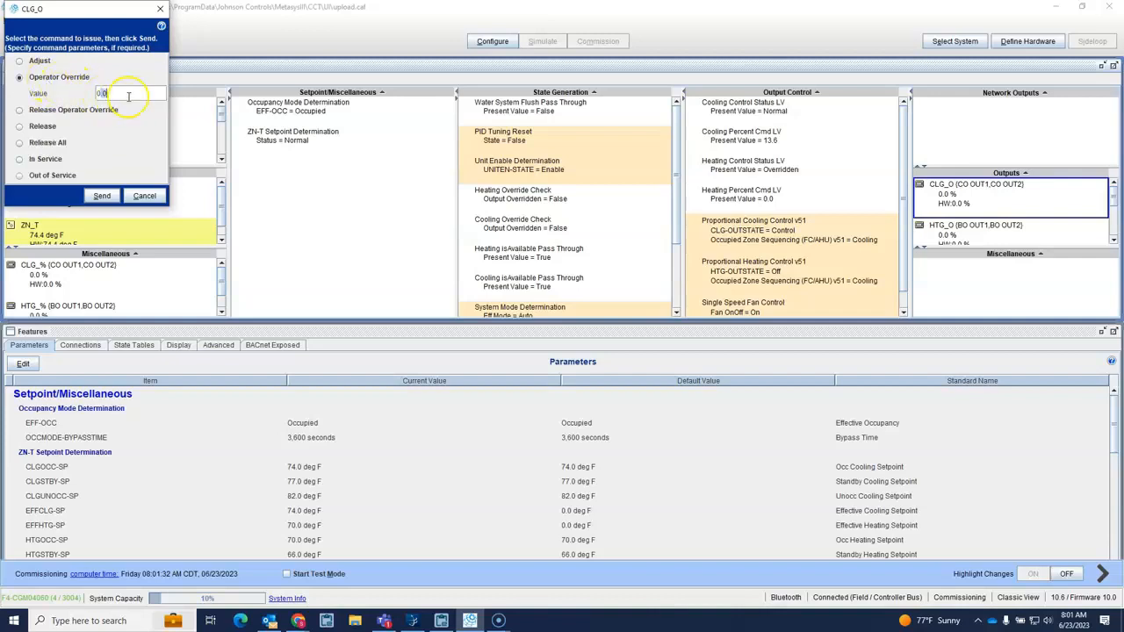
pyautogui.click(102, 195)
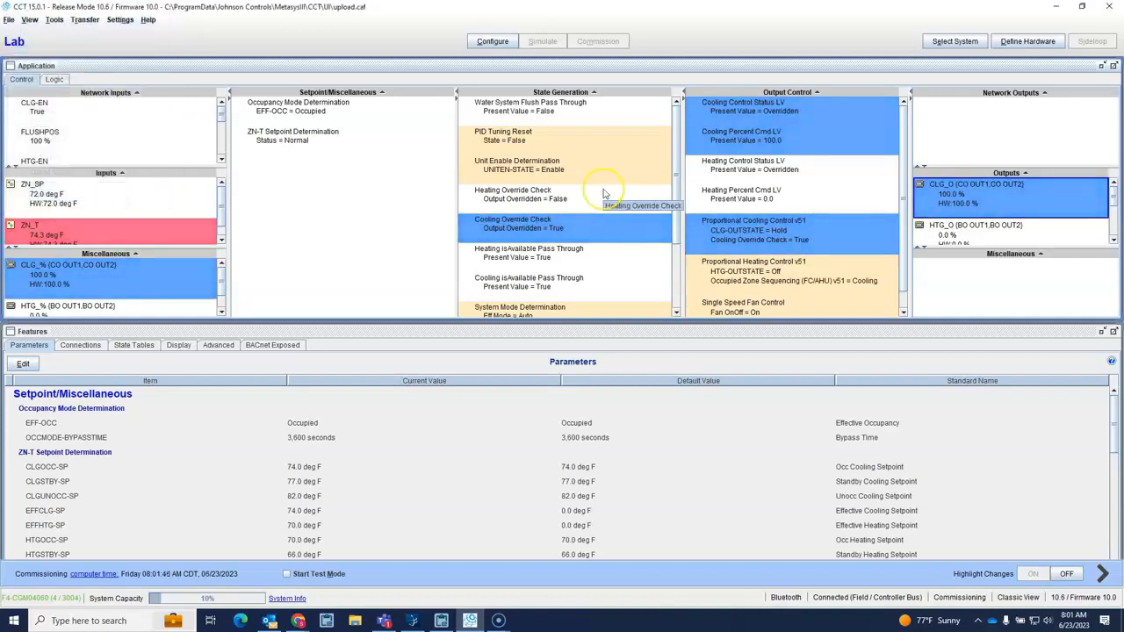
pyautogui.moveTo(1015, 185)
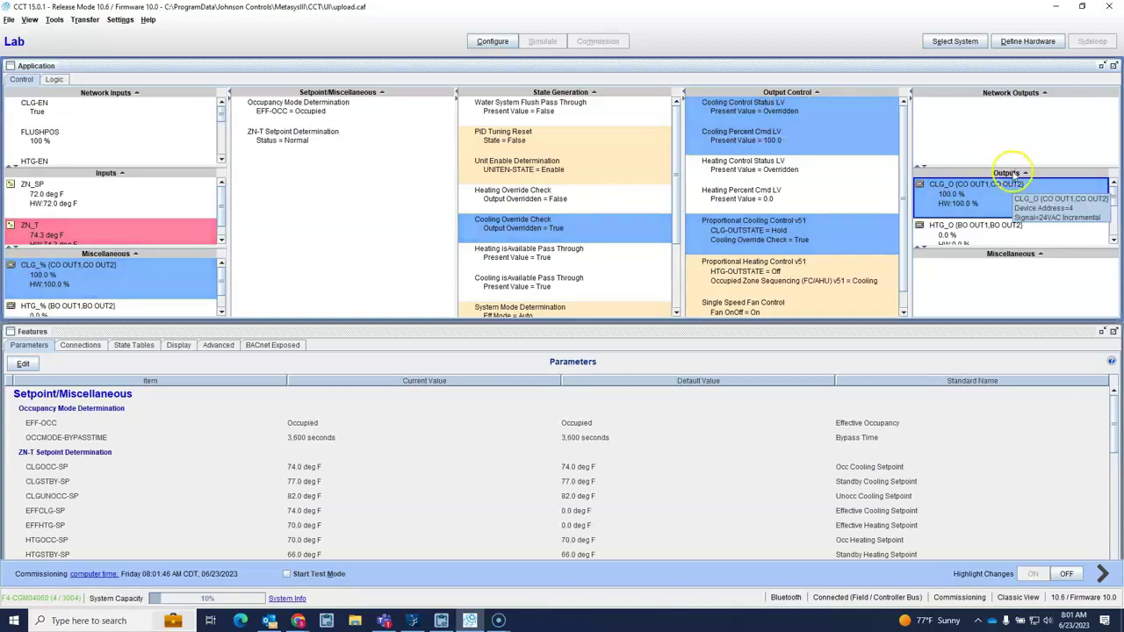
# Send a Release Operator Override command to CLG_O, returning it to normal control.
pyautogui.rightClick(974, 185)
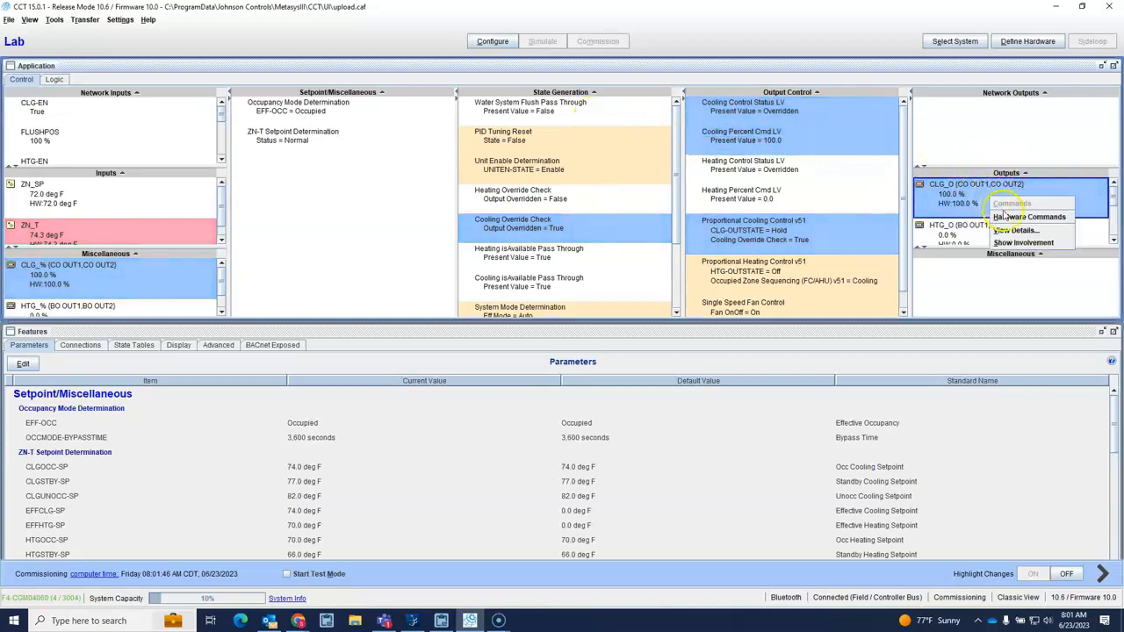
pyautogui.click(1012, 203)
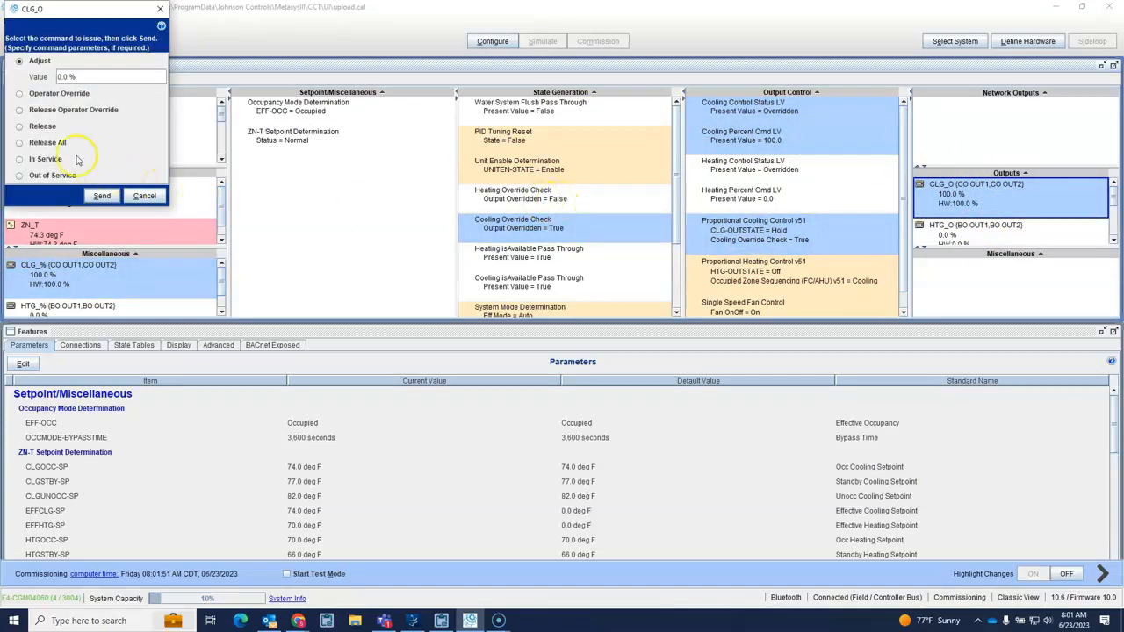
pyautogui.click(19, 94)
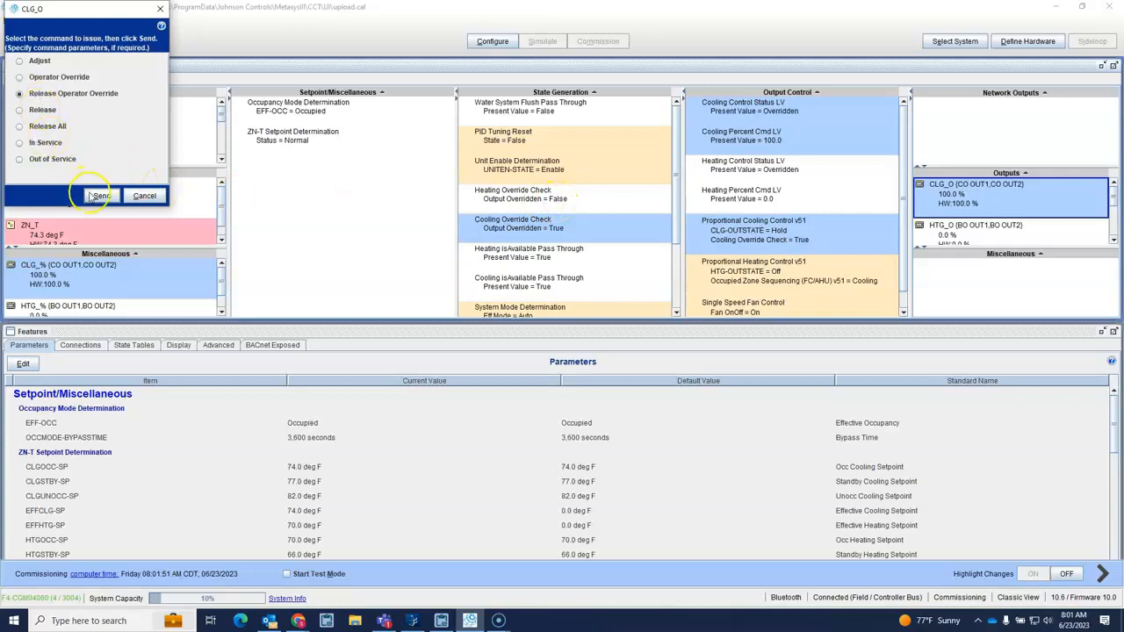
pyautogui.click(98, 195)
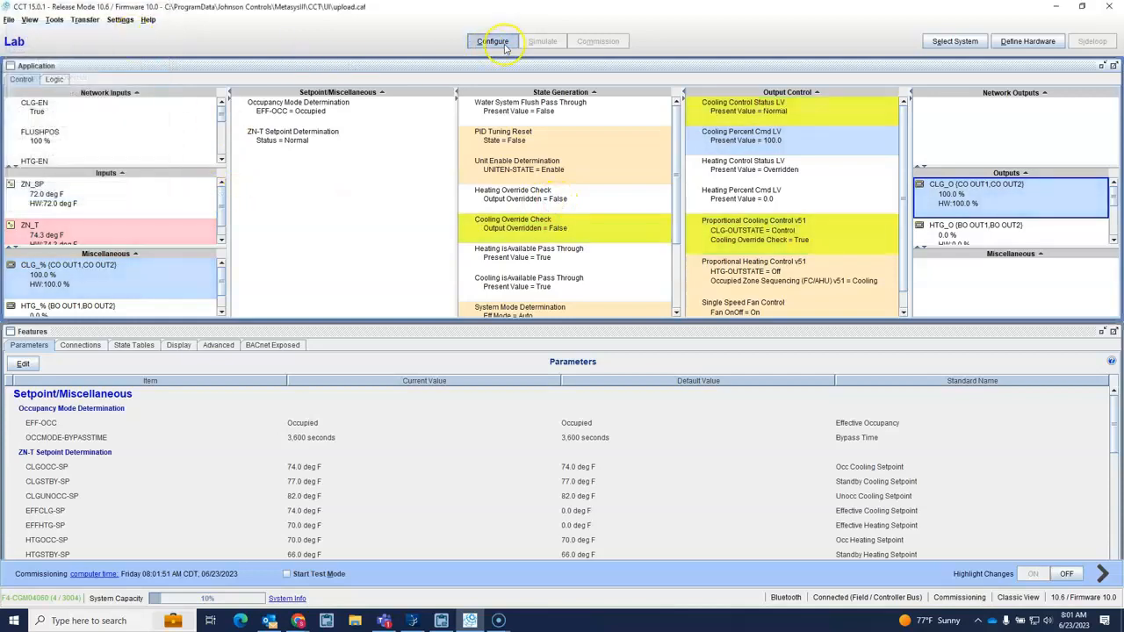
# Return to Configure and set up a Download to Device via MAP 4.2+ / BACnet Router.
pyautogui.click(541, 42)
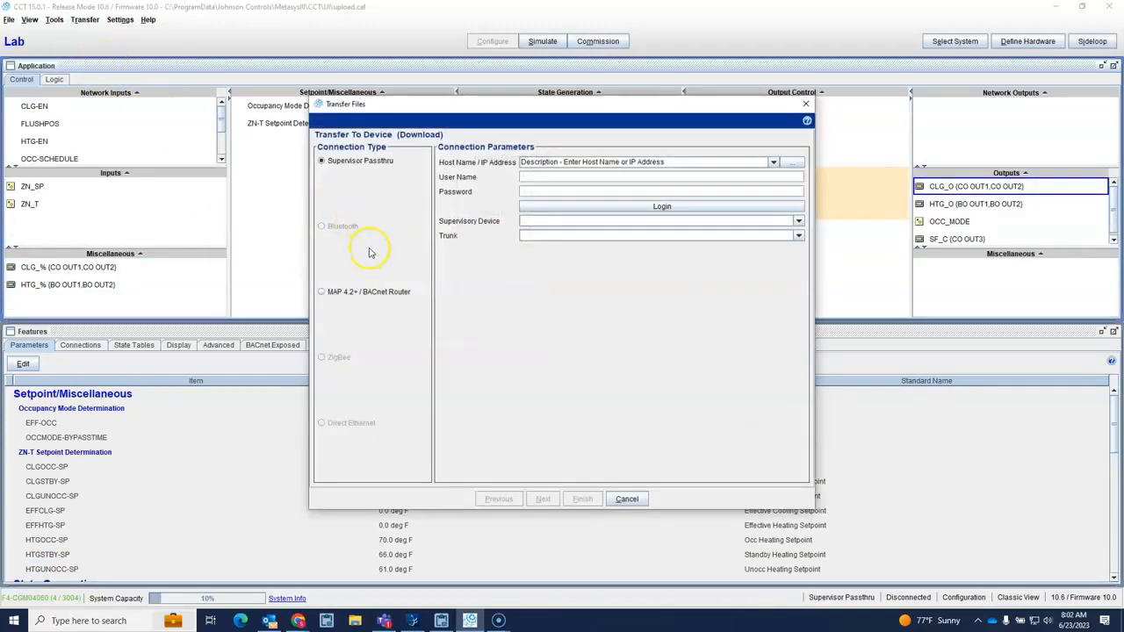
pyautogui.moveTo(361, 232)
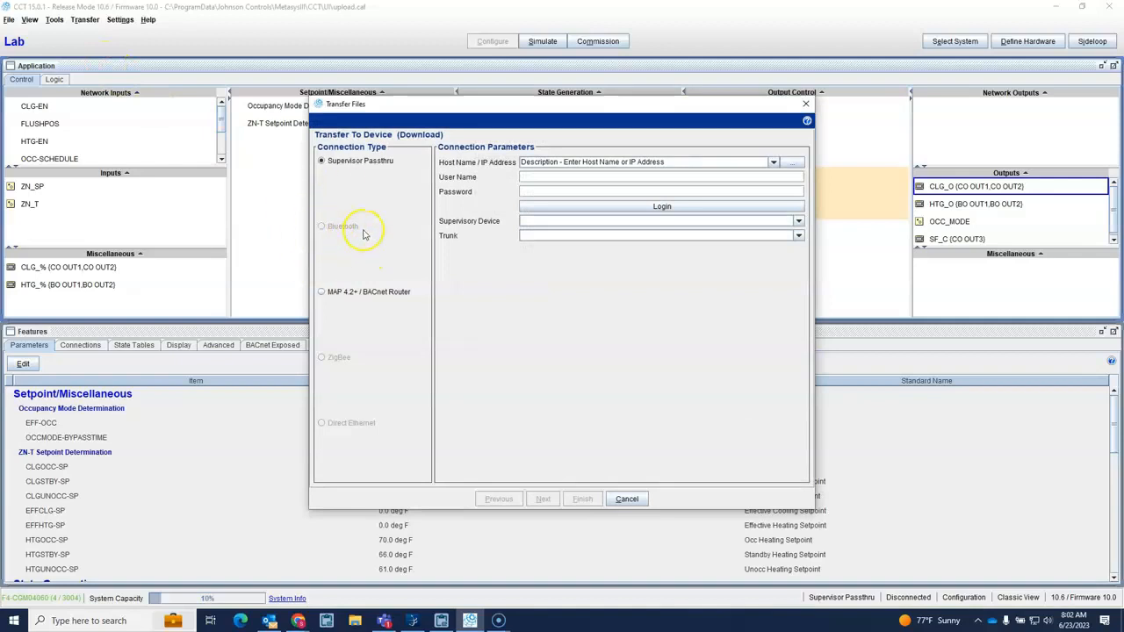
pyautogui.moveTo(320, 302)
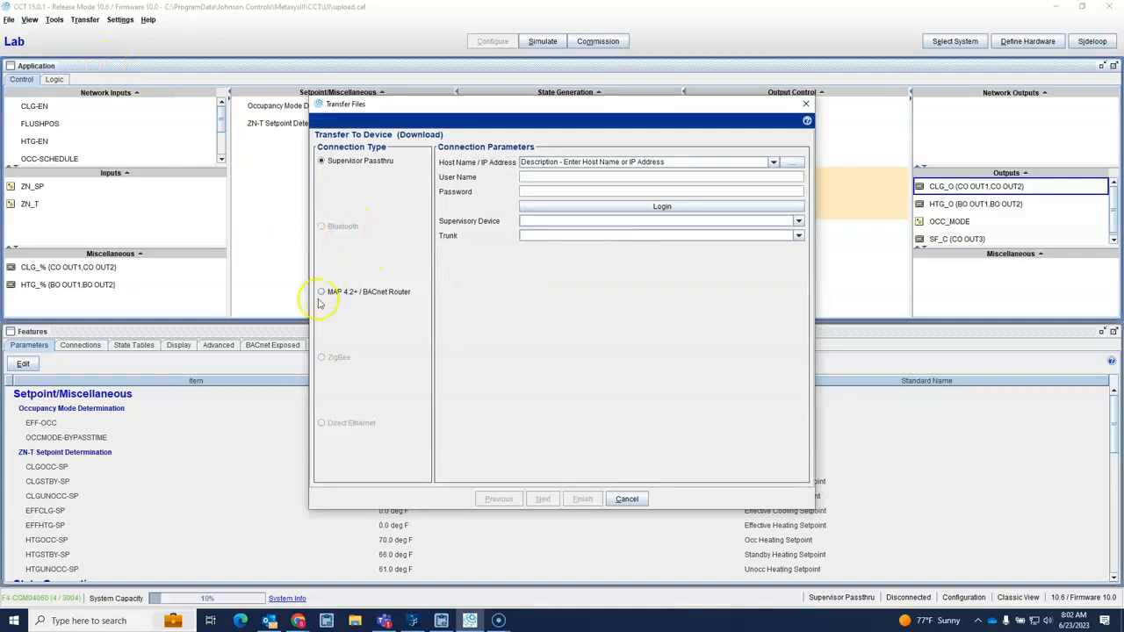
pyautogui.click(321, 291)
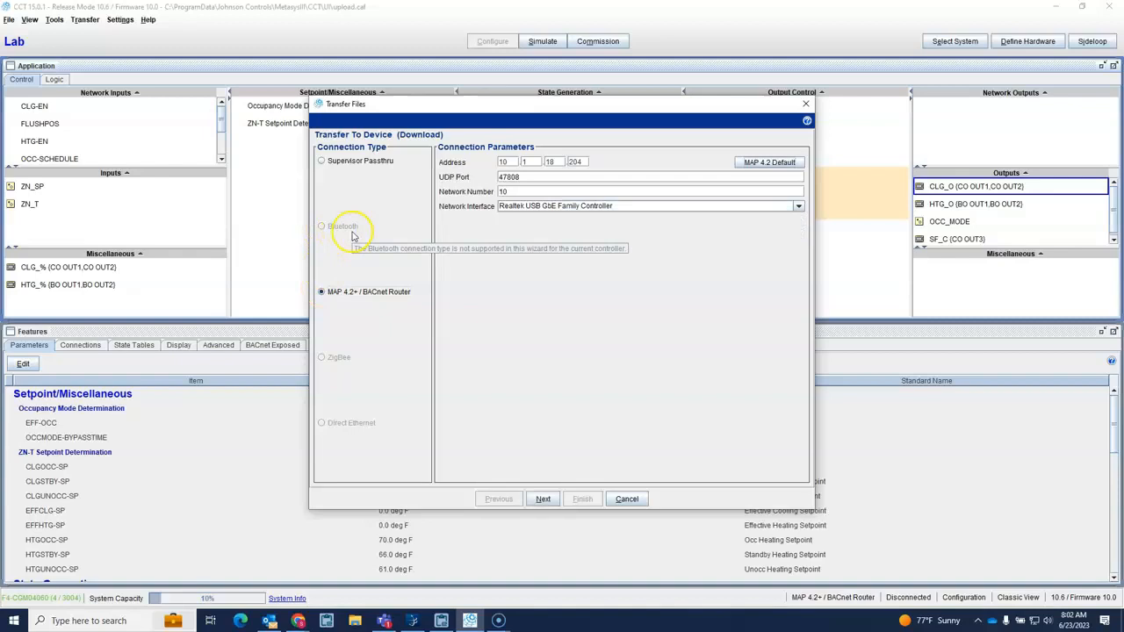
pyautogui.moveTo(386, 158)
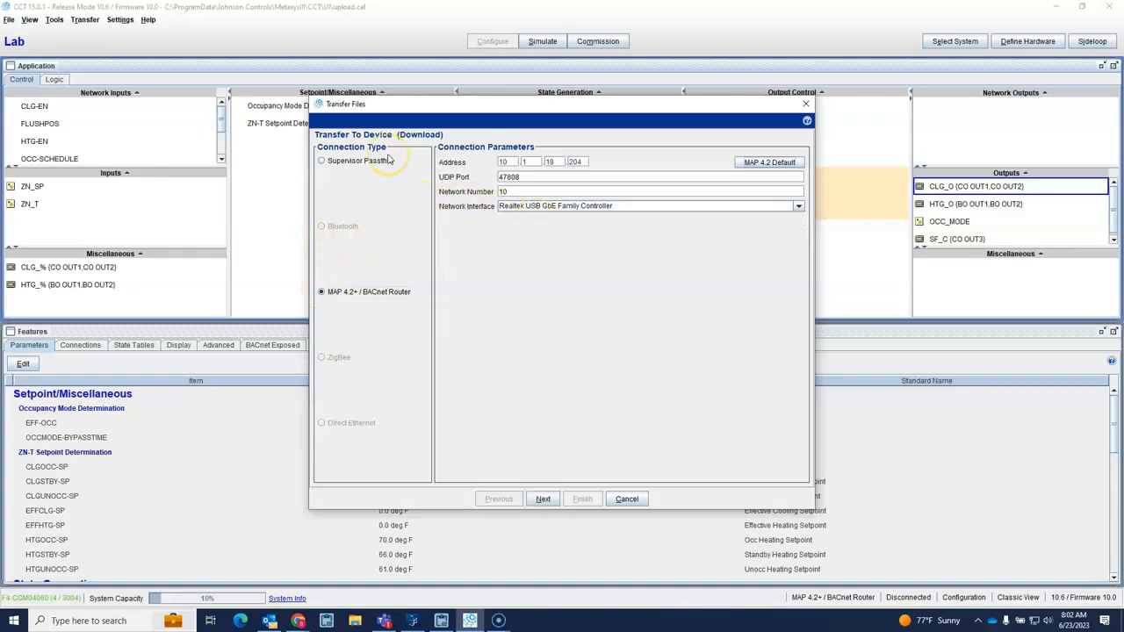
pyautogui.moveTo(345, 221)
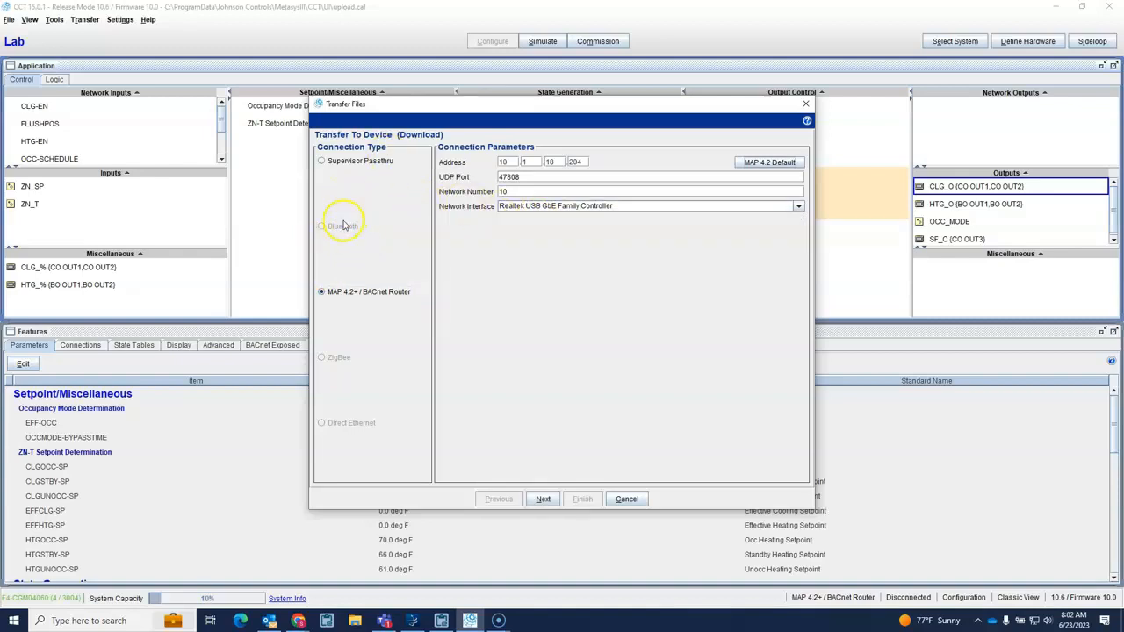
pyautogui.moveTo(415, 255)
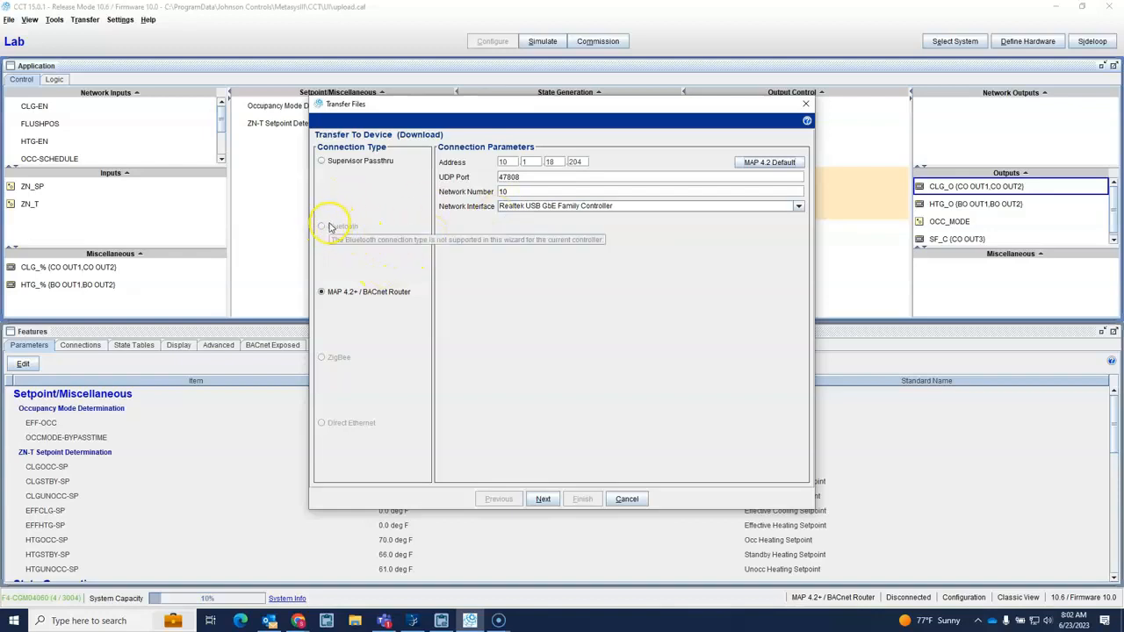
pyautogui.moveTo(699, 320)
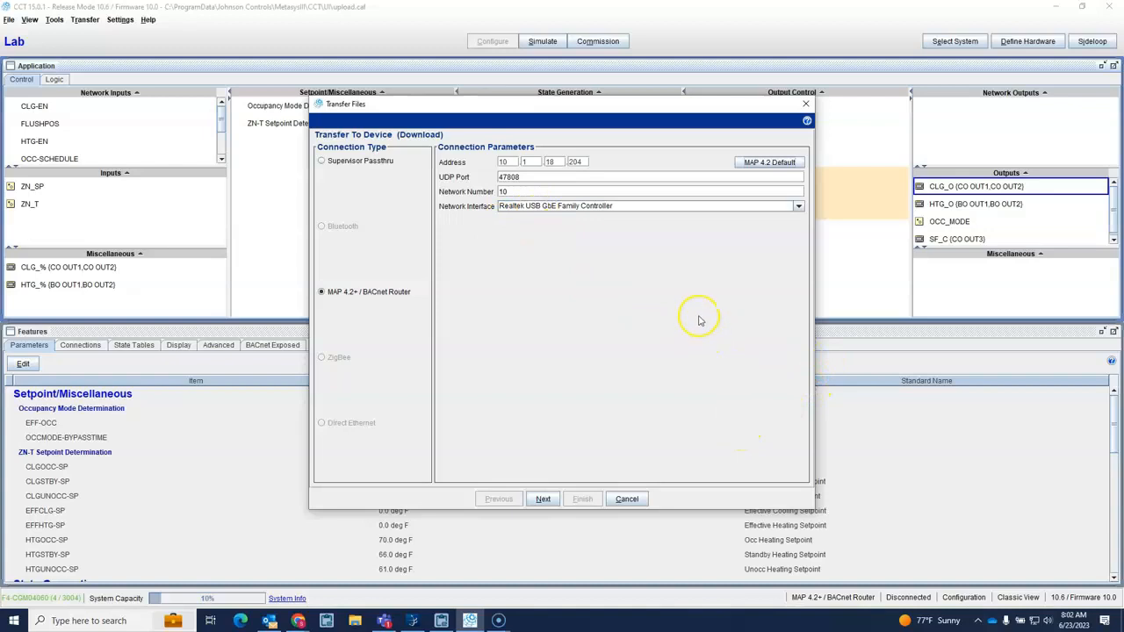
pyautogui.moveTo(208, 553)
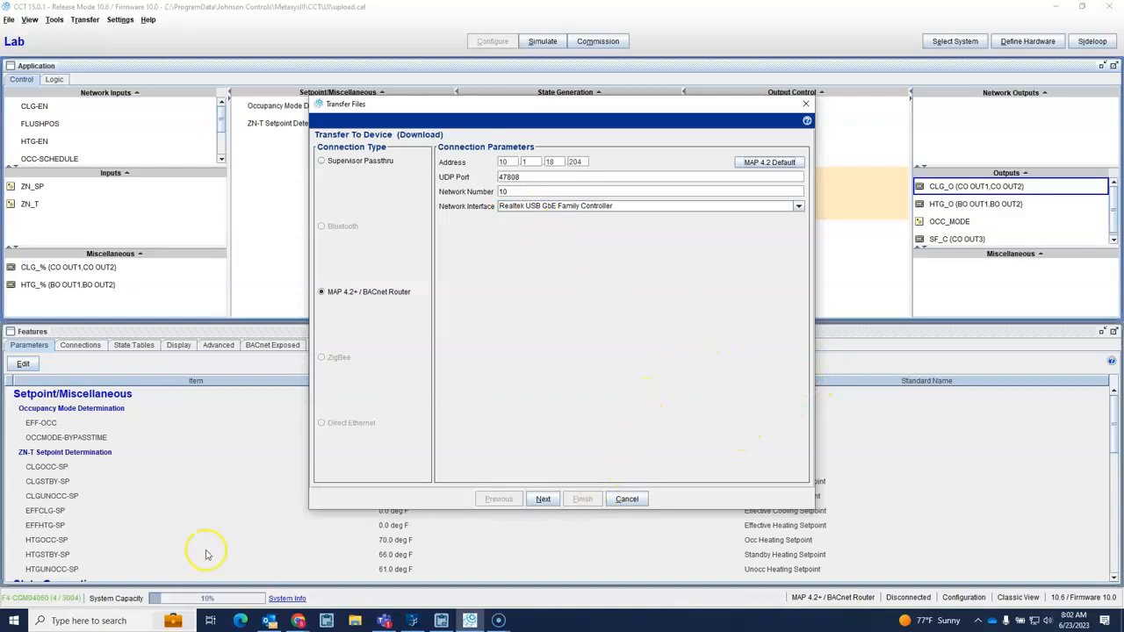